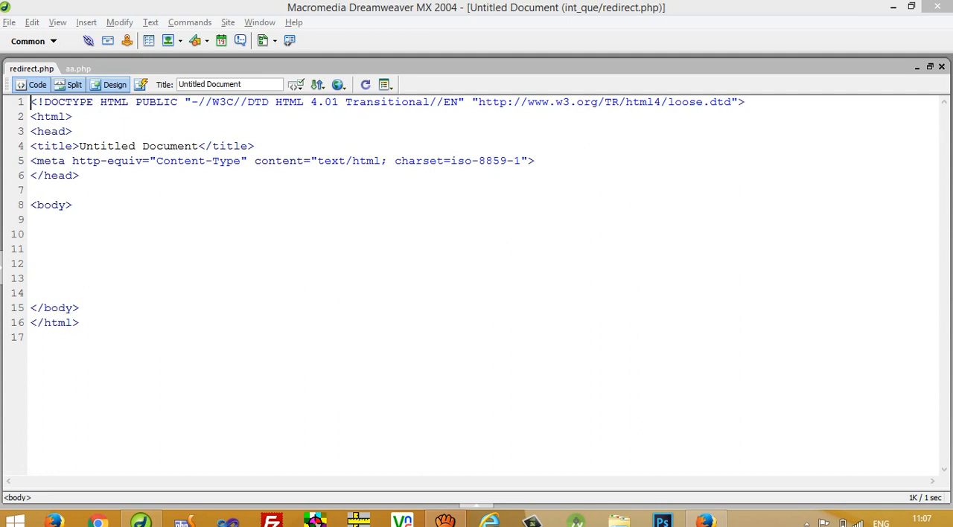
Add a form named form1 with method post in Code view
text(<form name=")
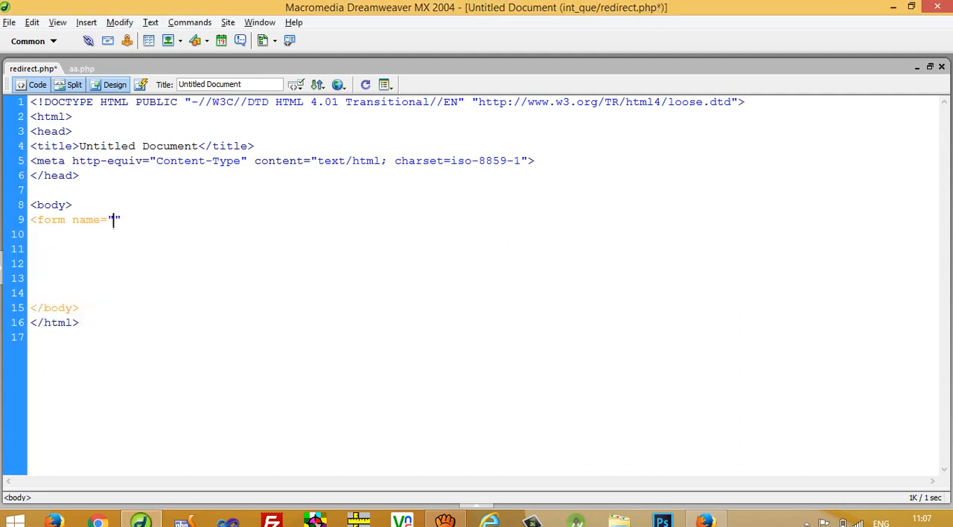
text(form1)
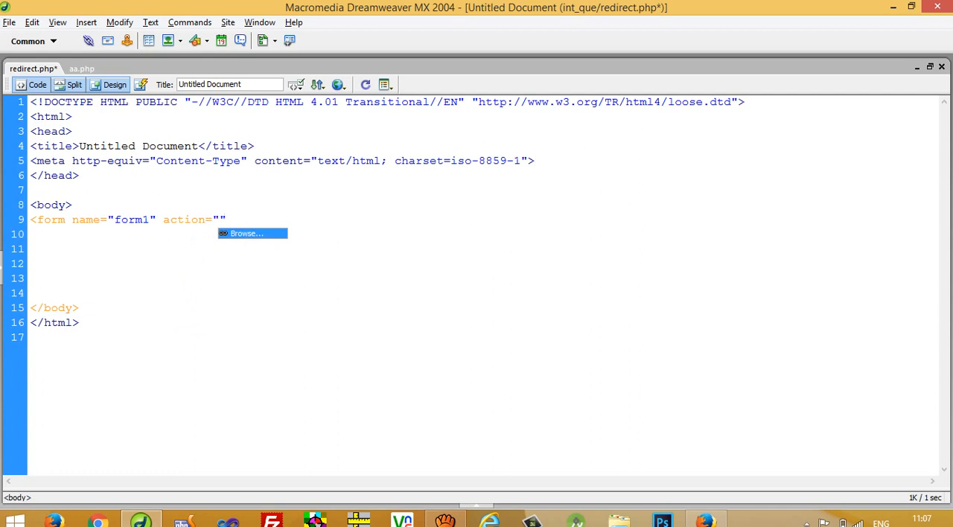
text(method="post")
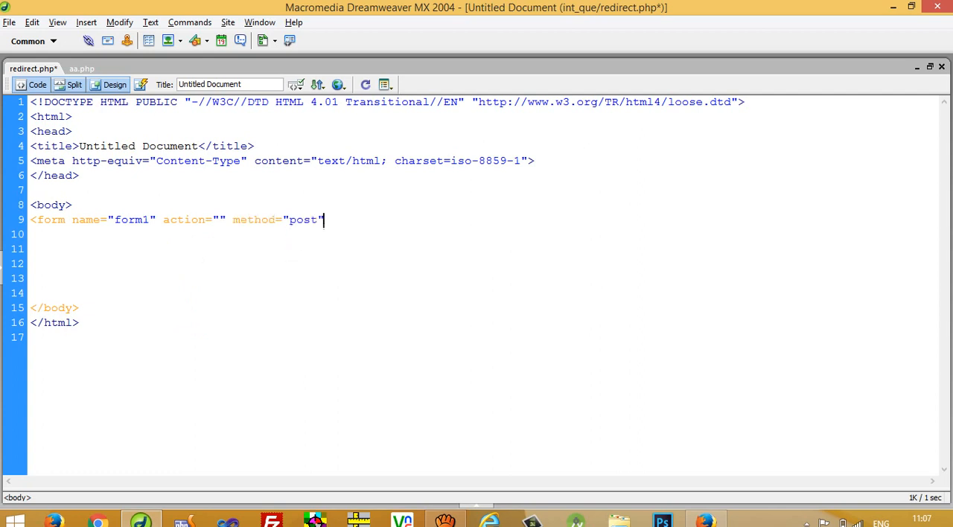
text(>)
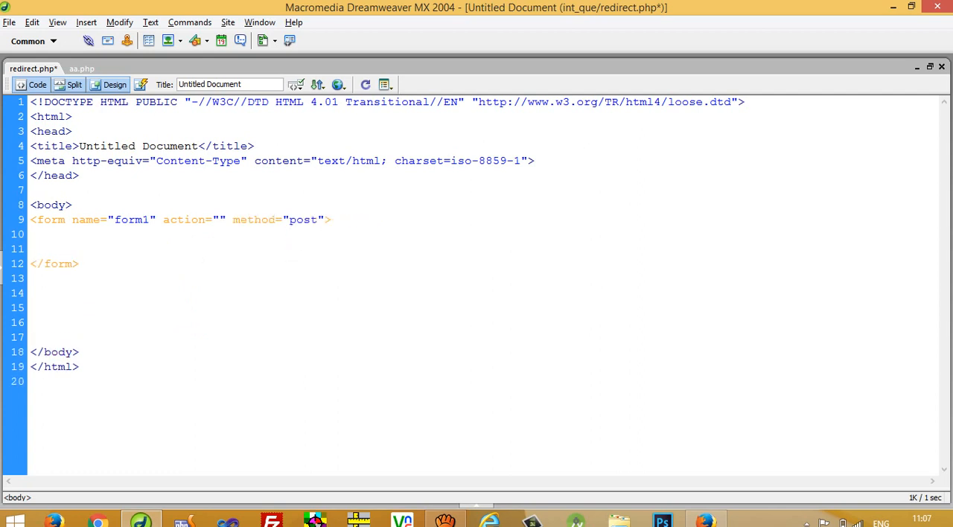
Add a submit input named submit1 with the value redirect inside the form
text(<input type="submit" name="s)
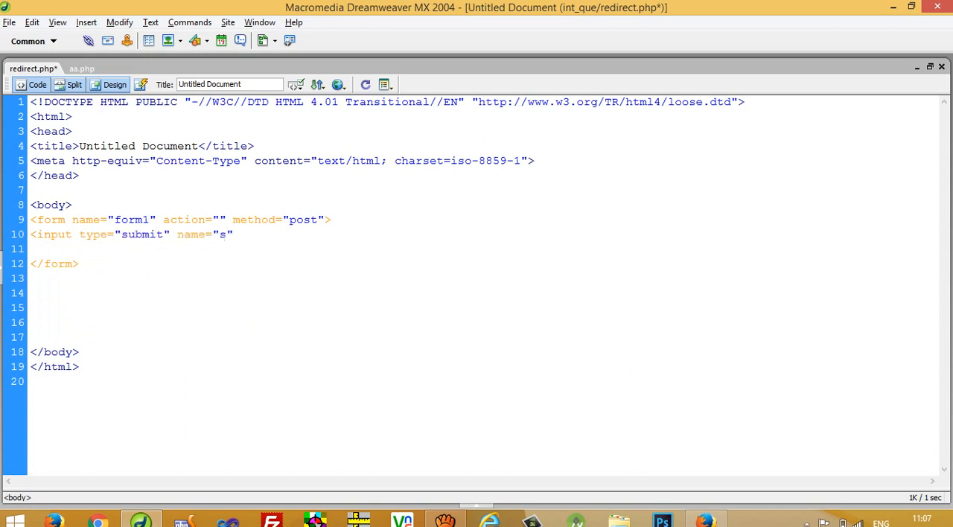
text(ubmit2)
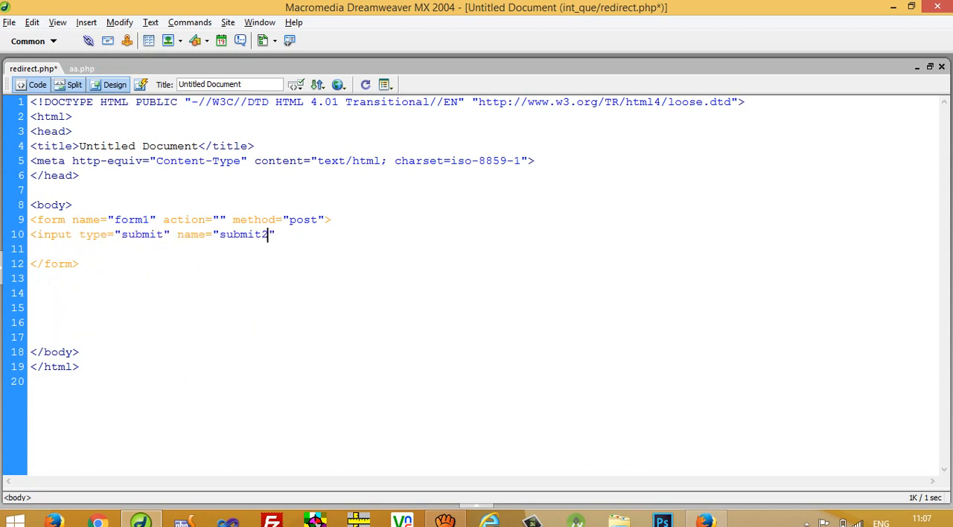
text(value="redire")
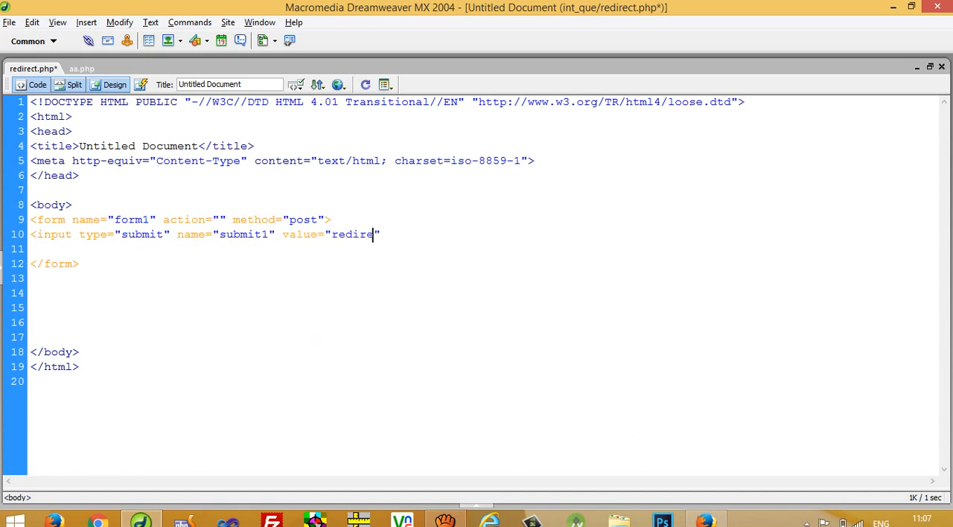
text(ct)
text(<?php)
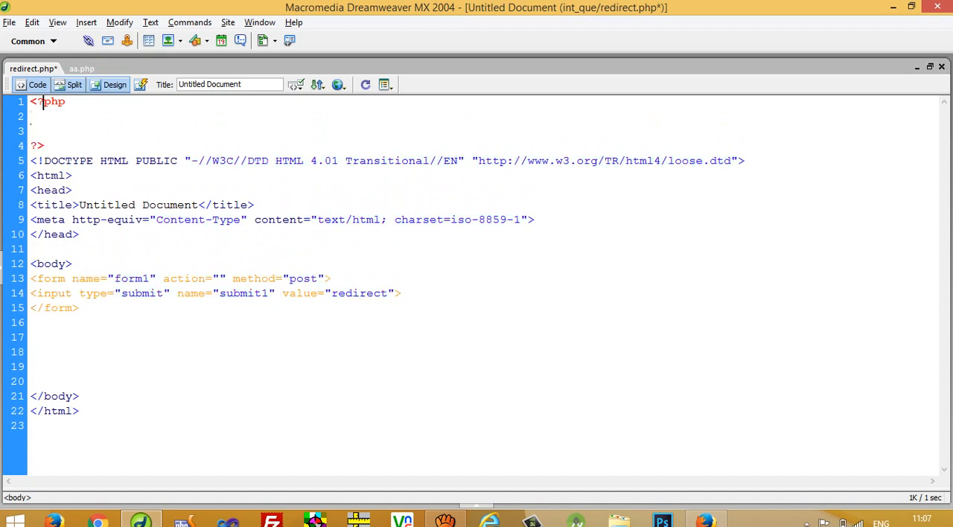
Add an if(isset($_POST["submit1"])) check containing an empty header('') call
text(if(isset($_POST["submit1")
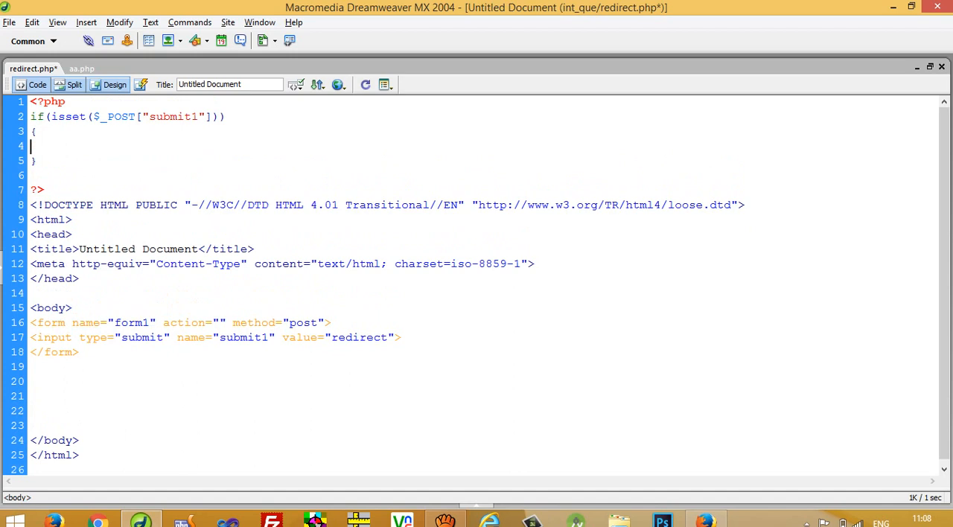
text(header)
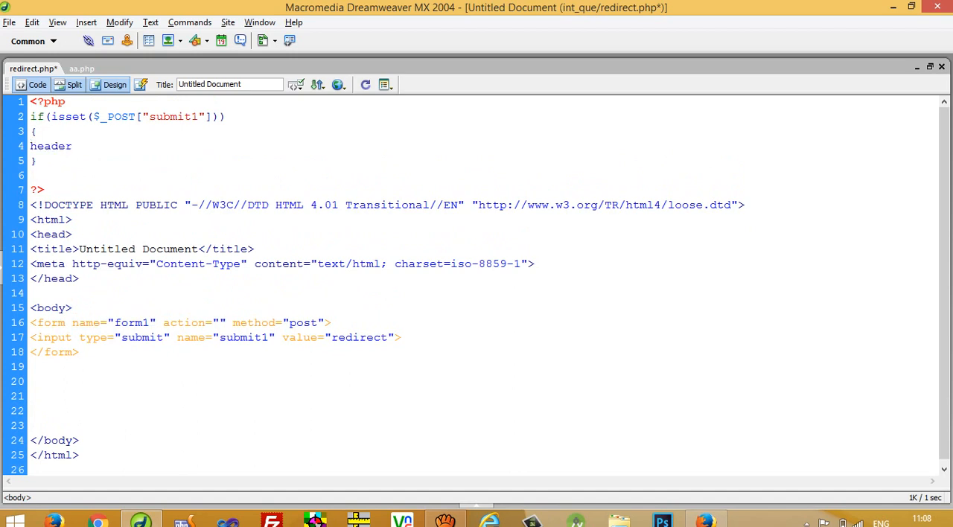
text((''))
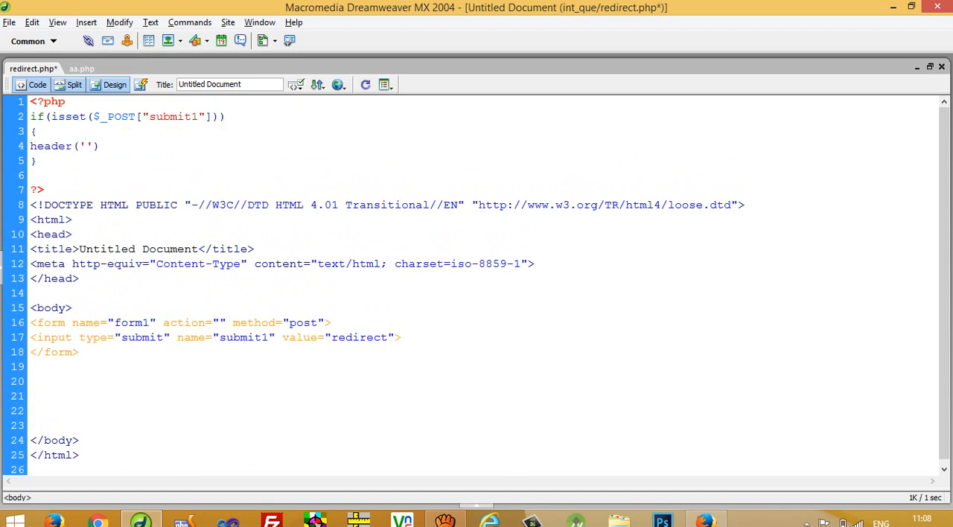
Fill the header call with Location:aa.php and save redirect.php
click(84, 146)
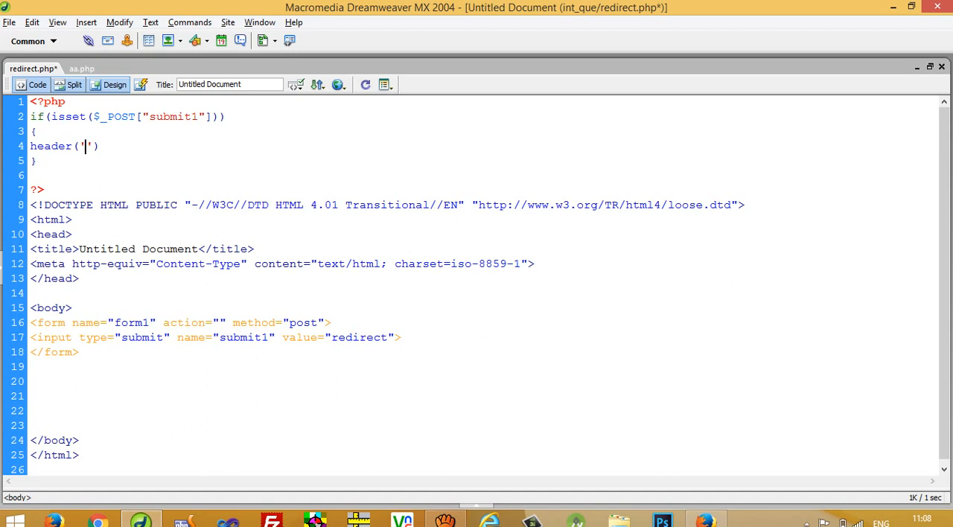
text(Location:aa)
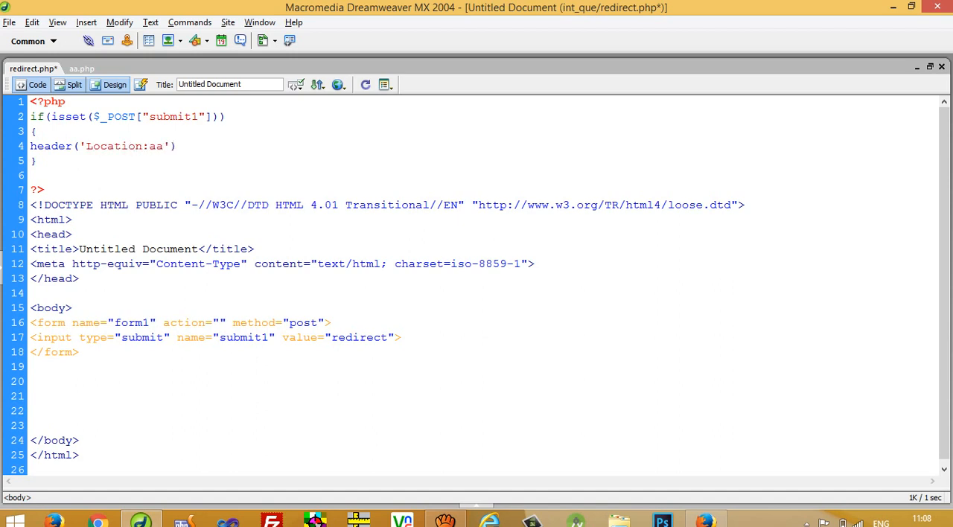
text(.php)
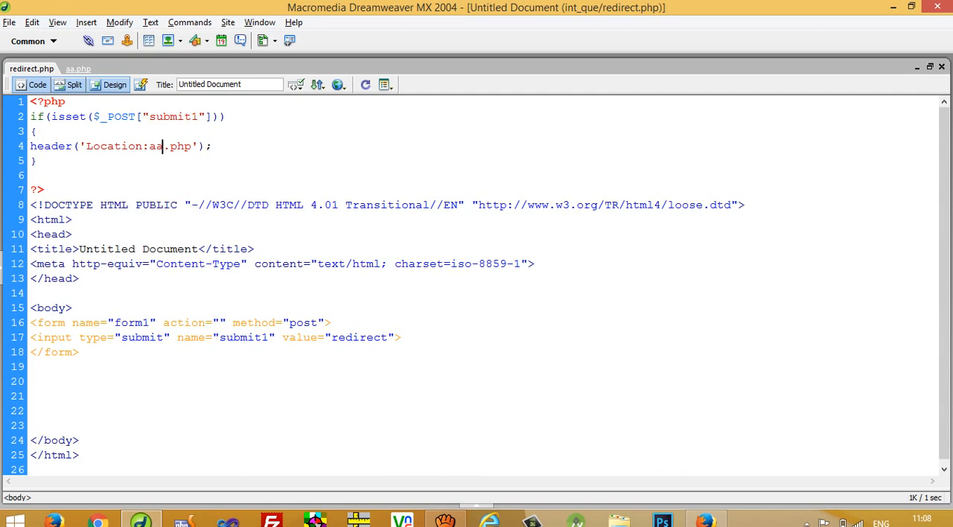
key(alt+tab)
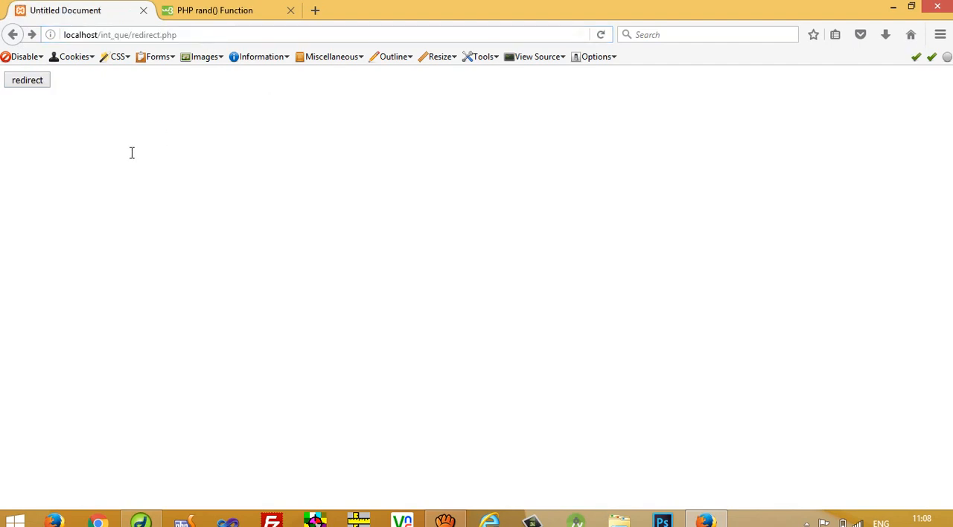
Submit the redirect button in Firefox and land on aa.php showing welcome here
click(27, 81)
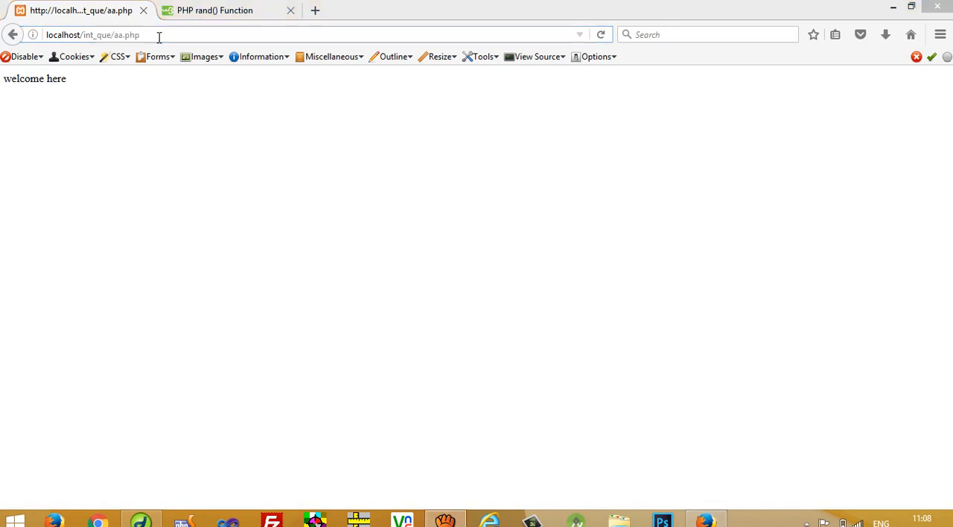
click(141, 518)
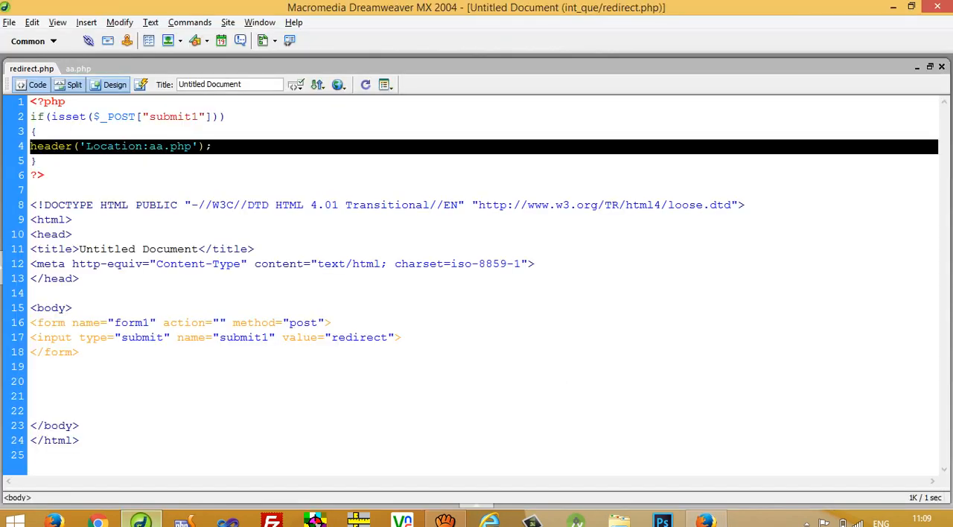
Remove the header line and reopen the PHP tags around a new text/javascript script block
key(Delete)
text(?)
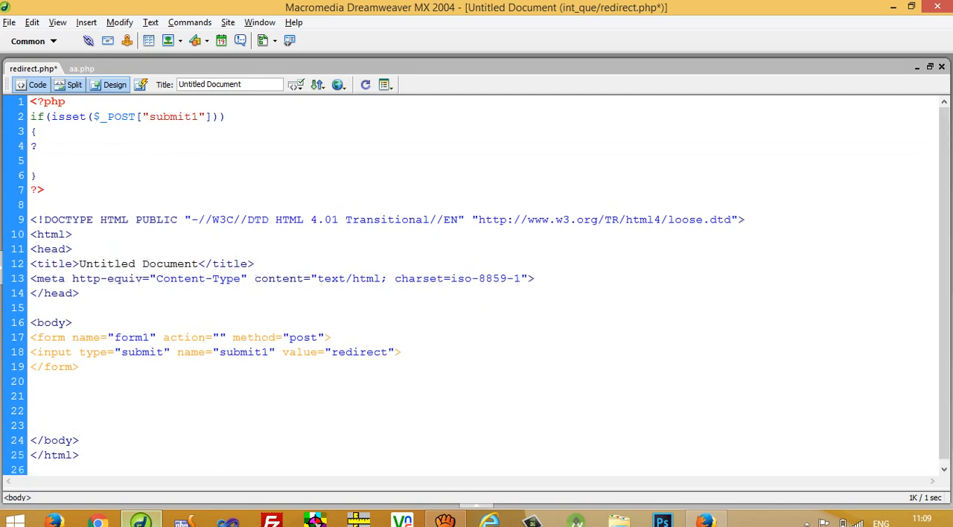
text(<?php)
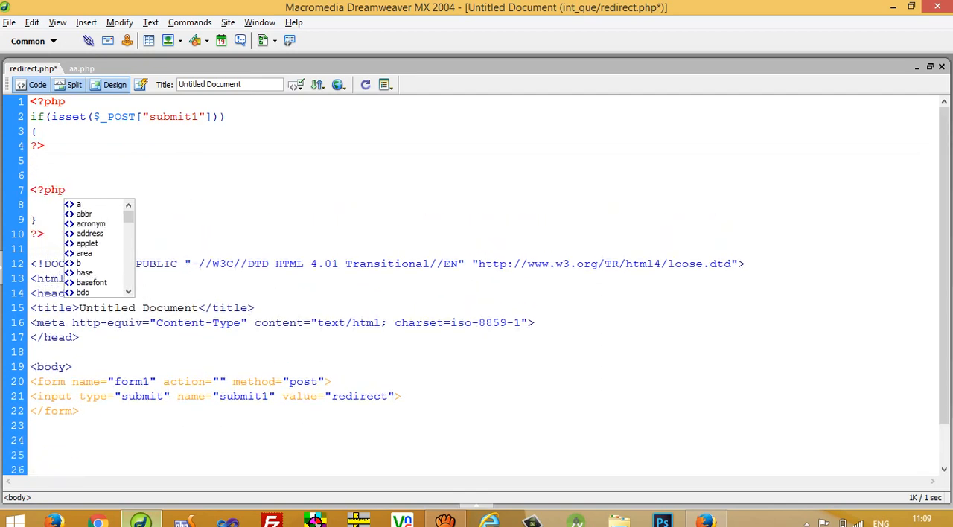
click(43, 146)
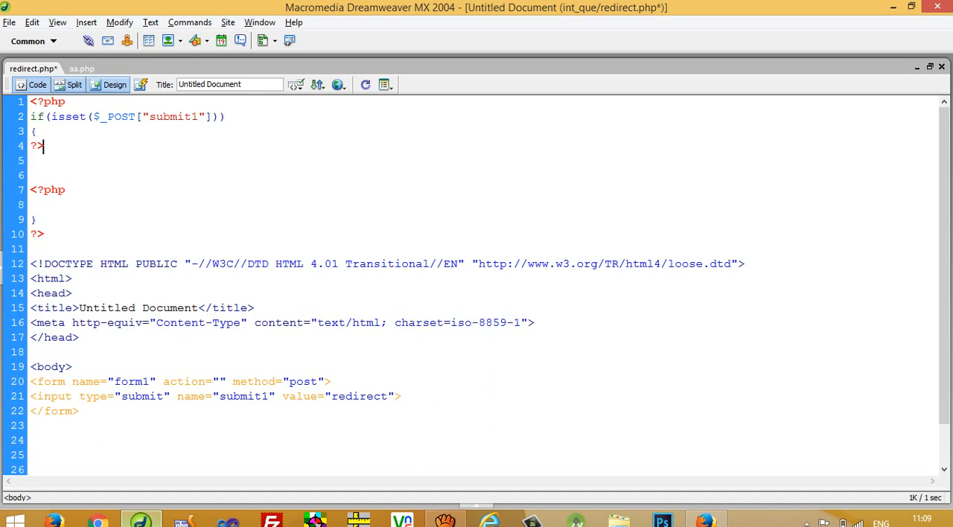
text(<Sc)
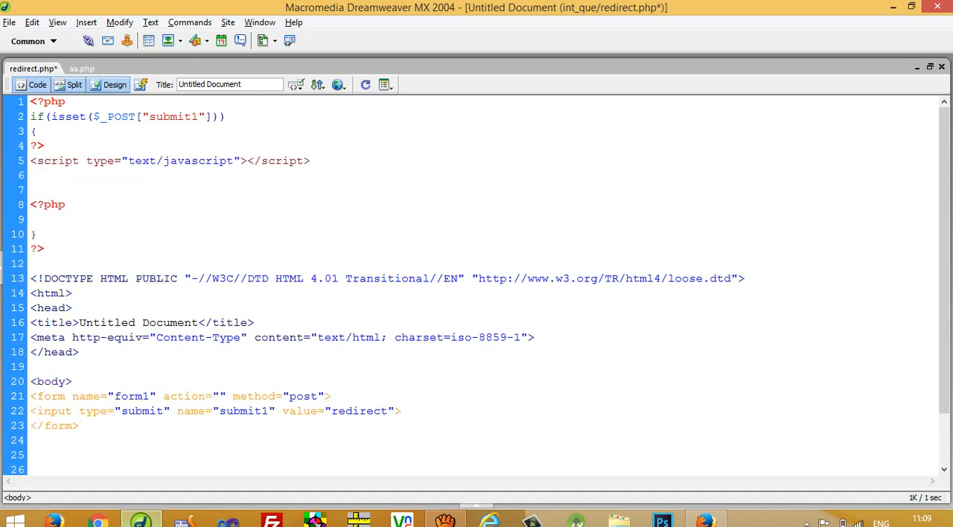
Set window.location="aa.php"; inside the script block
text(window)
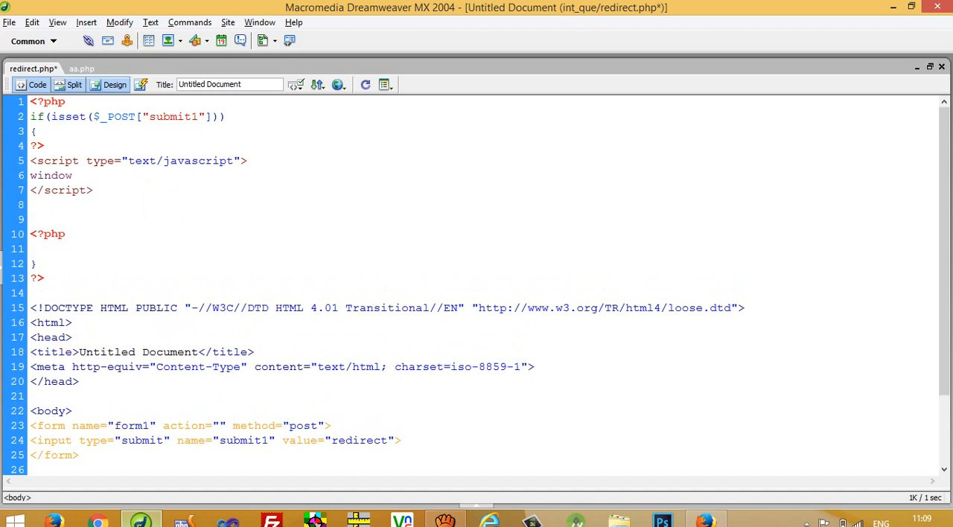
text(.location)
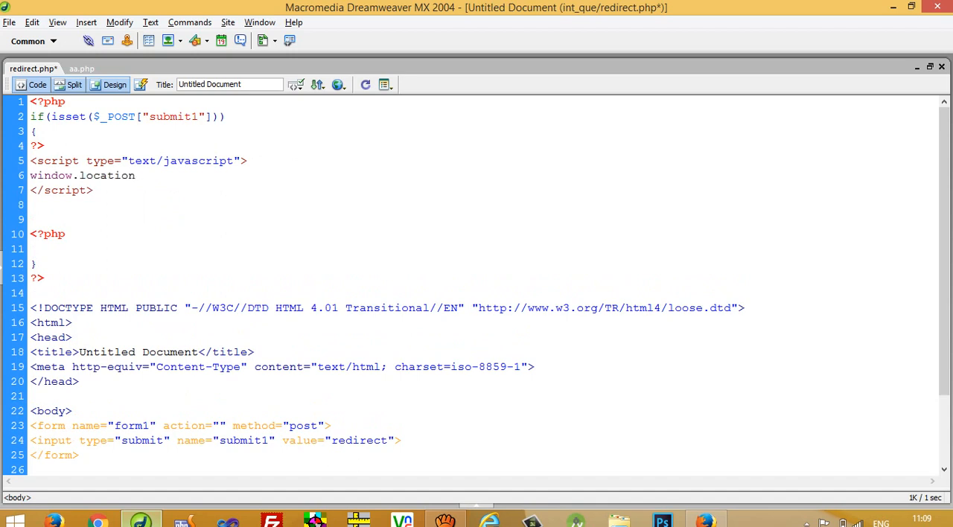
text(="a";)
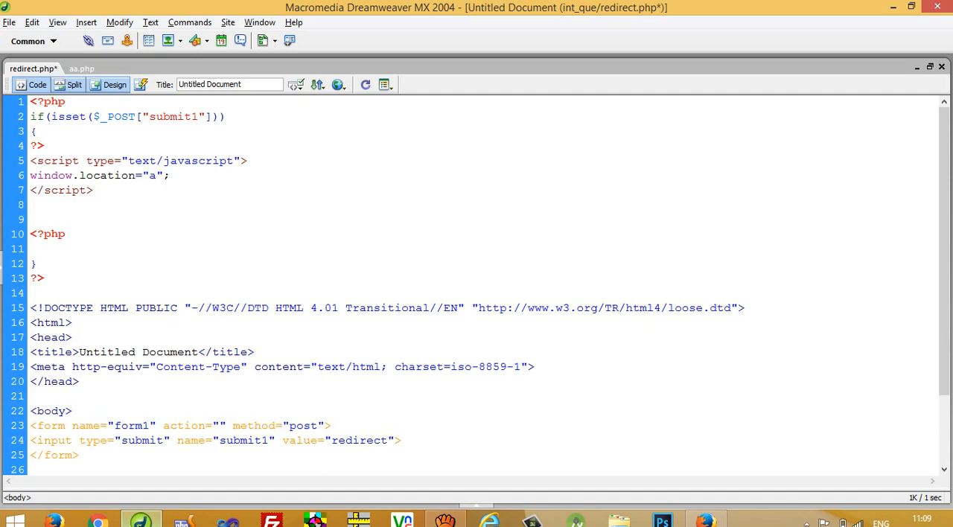
text(a.php)
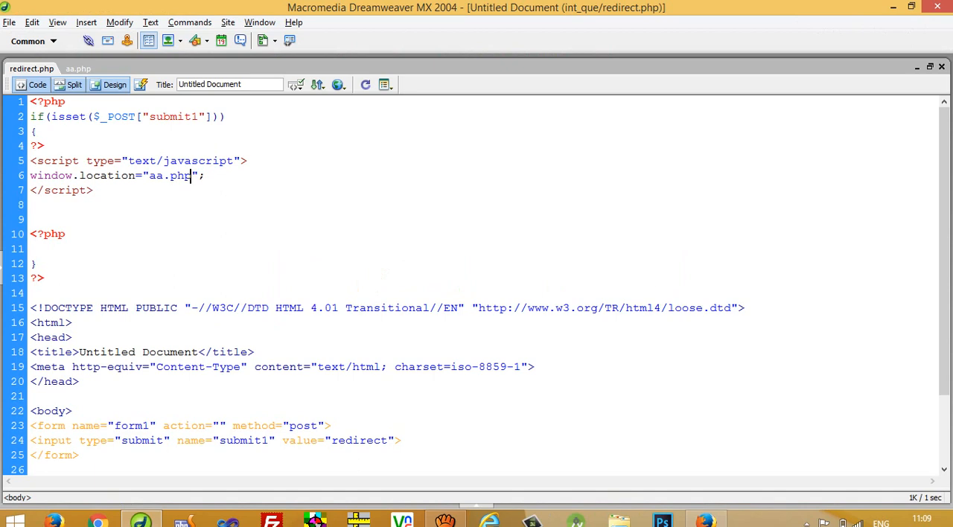
Delete the blank lines around the closing brace below the script block
drag(29, 160, 92, 191)
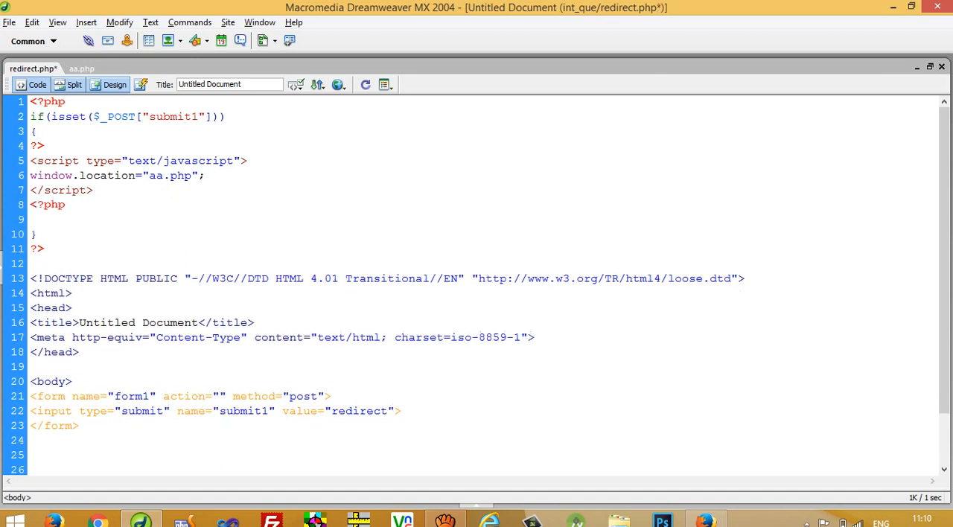
key(Backspace)
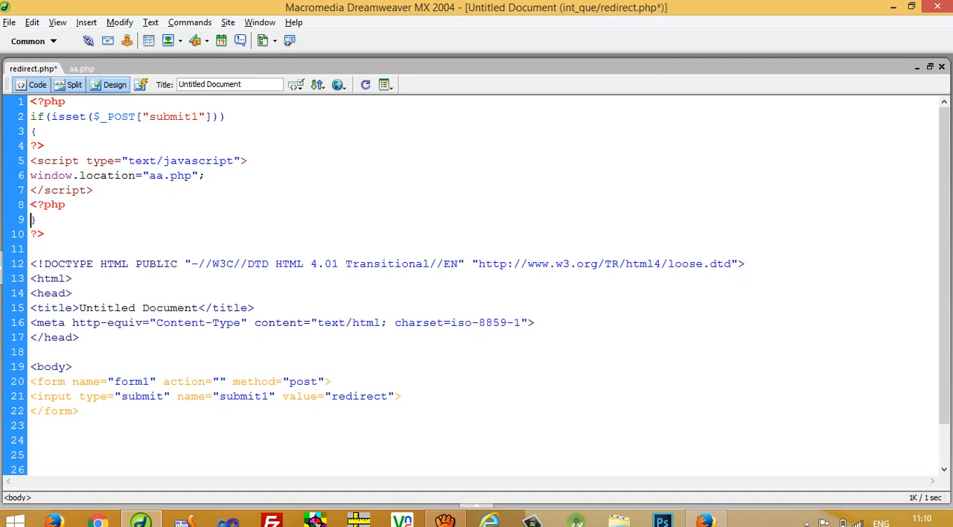